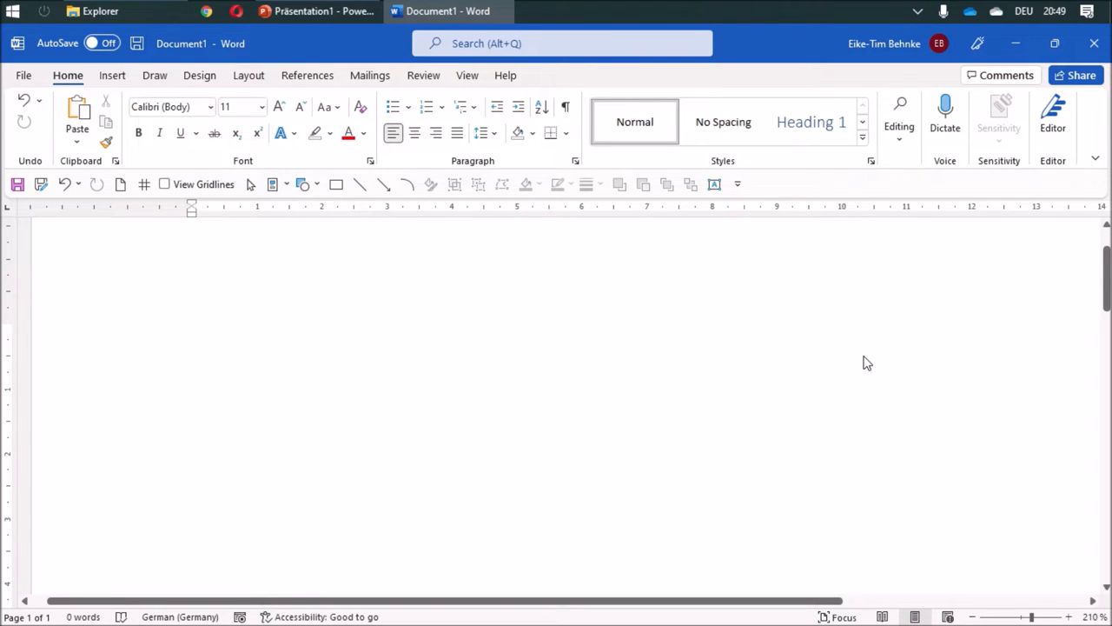
# Step: Turn on the page gridlines and draw a short vertical tick with ¾ pt weight
pyautogui.click(194, 339)
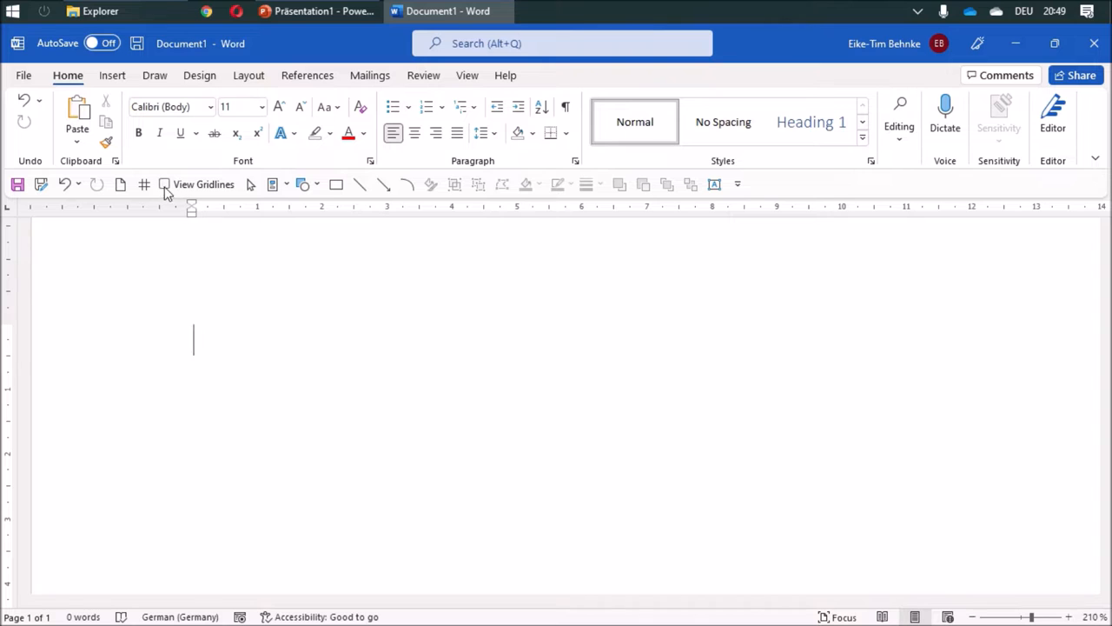
pyautogui.click(164, 184)
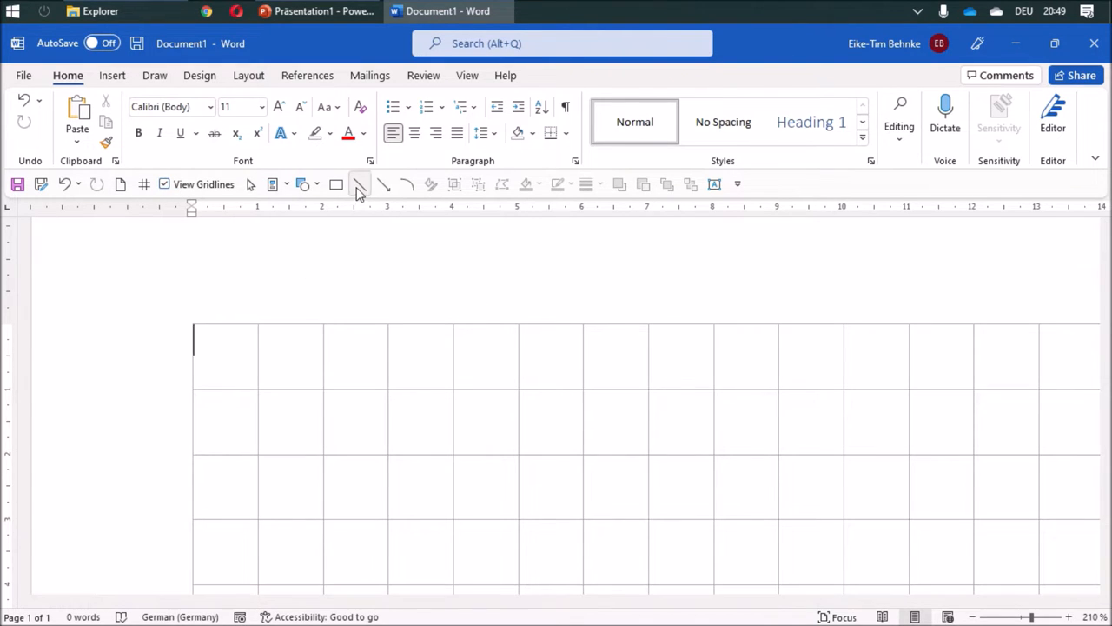
pyautogui.click(359, 184)
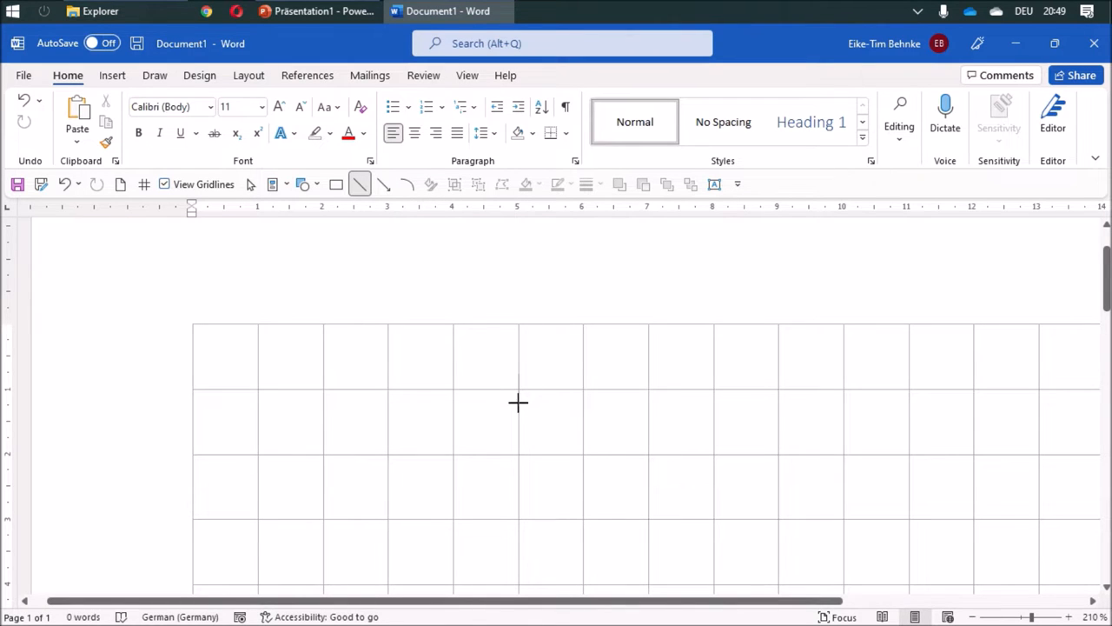
pyautogui.moveTo(518, 374); pyautogui.dragTo(540, 394)
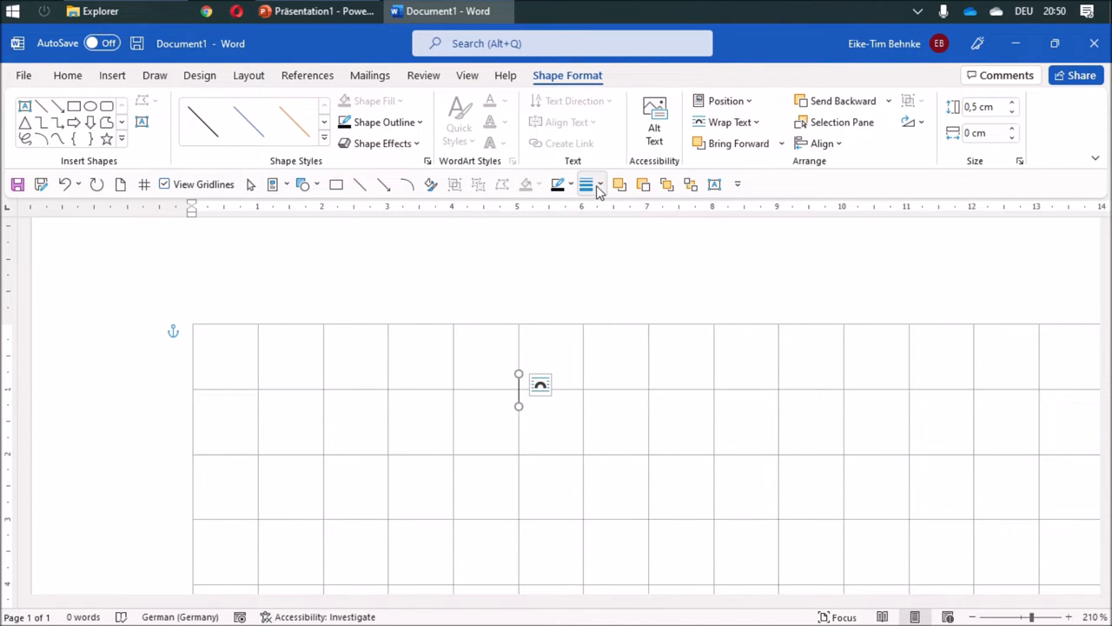
pyautogui.click(599, 183)
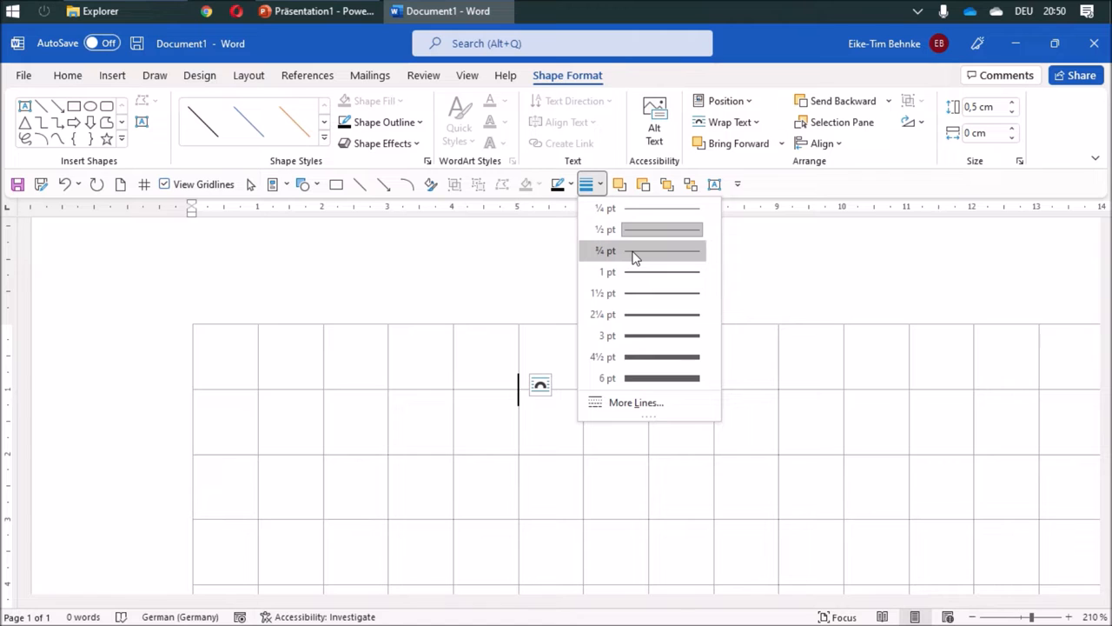
pyautogui.click(603, 250)
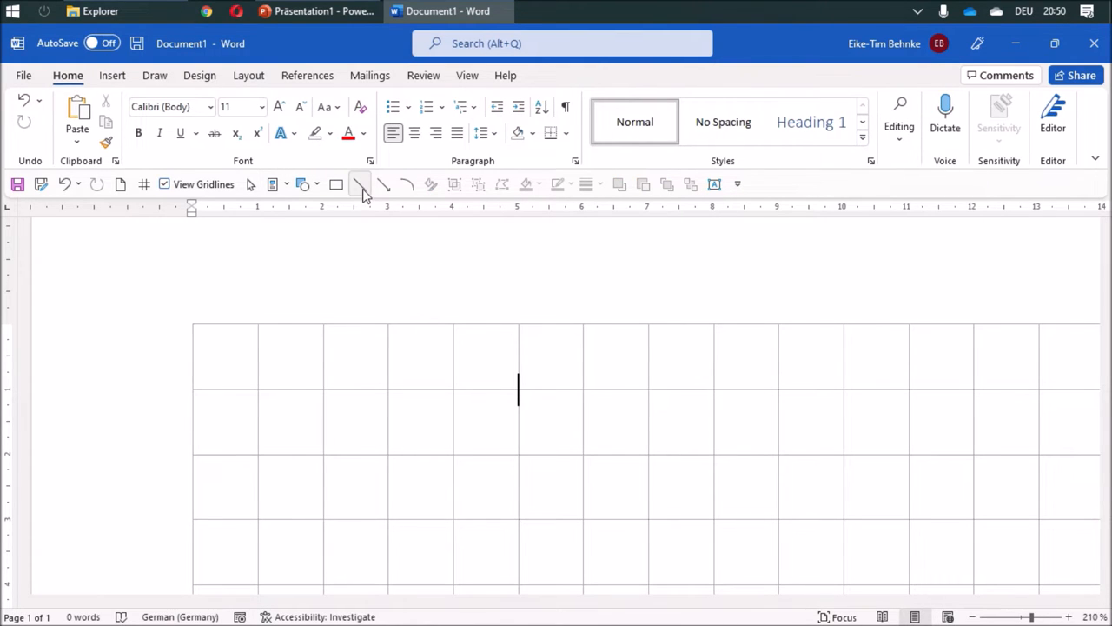
# Step: Draw a horizontal line running right from the top of the tick
pyautogui.click(359, 184)
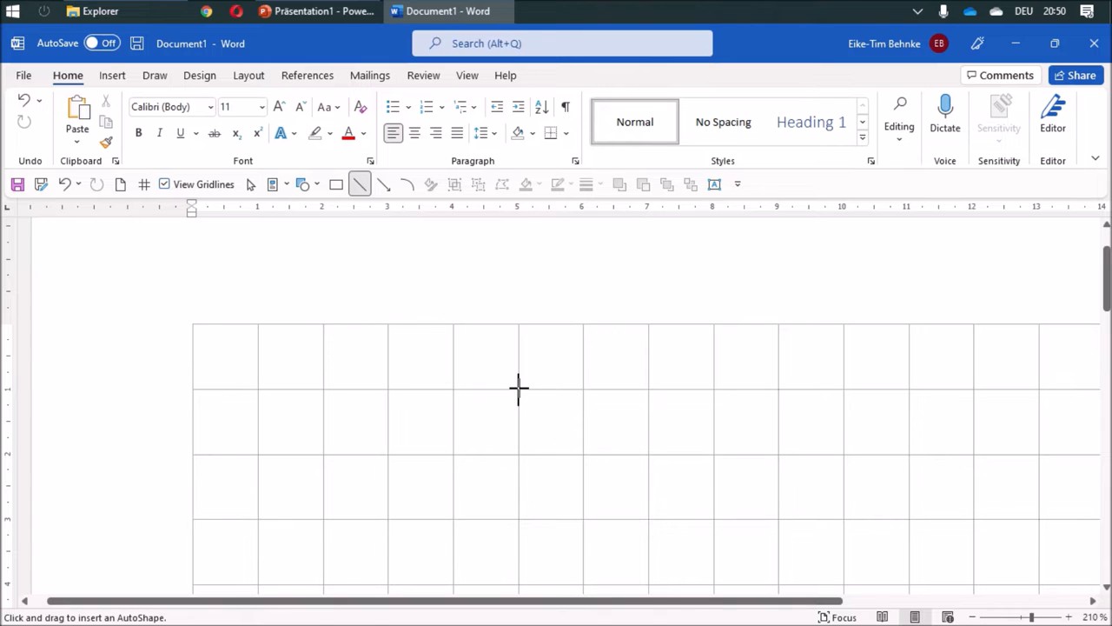
pyautogui.moveTo(518, 388); pyautogui.dragTo(584, 389)
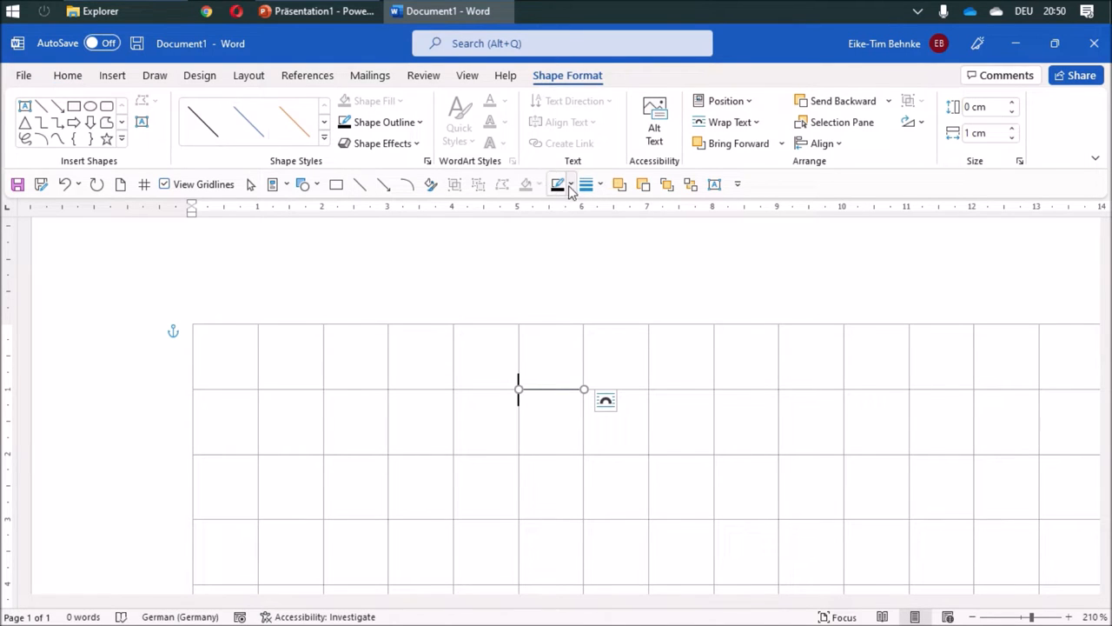
pyautogui.click(585, 184)
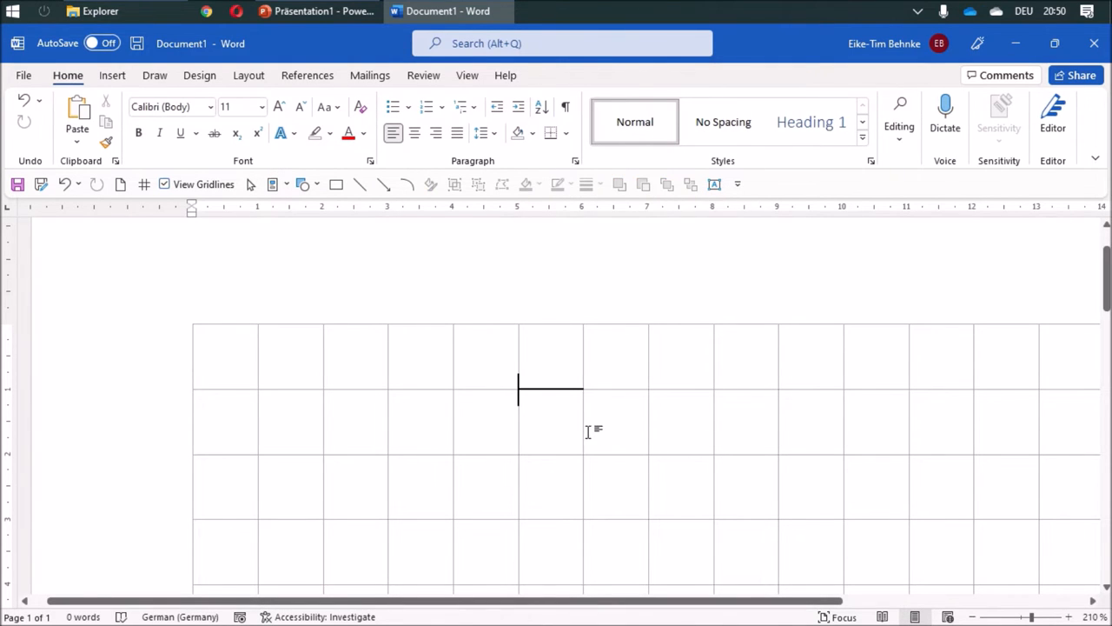
pyautogui.moveTo(715, 185)
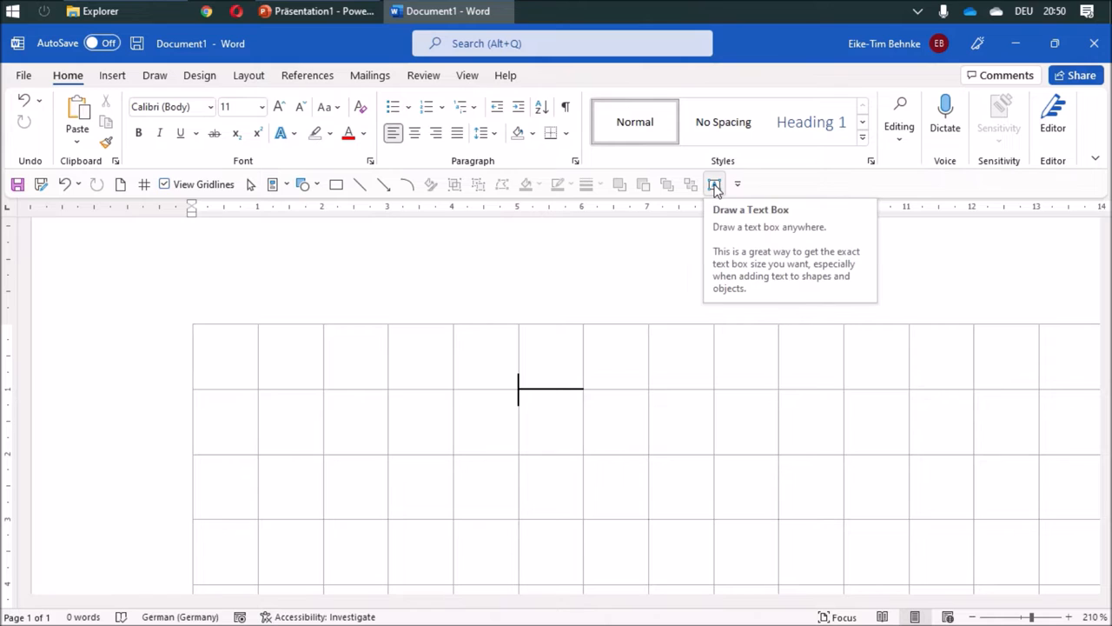
# Step: Draw a text box below the tick and type 0 into it
pyautogui.click(714, 183)
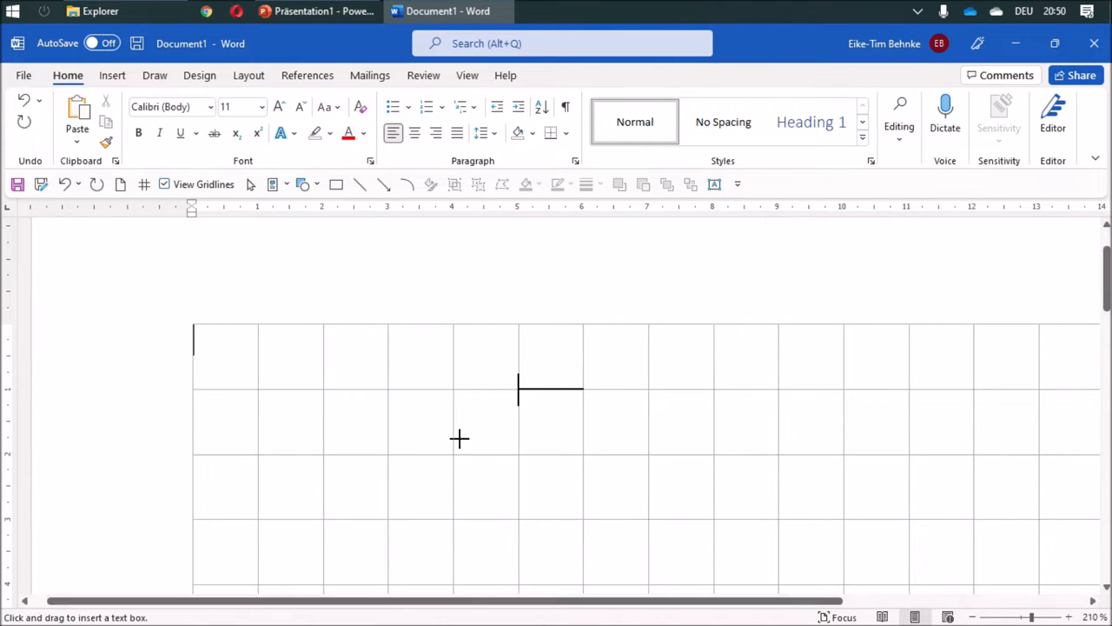
pyautogui.moveTo(484, 406)
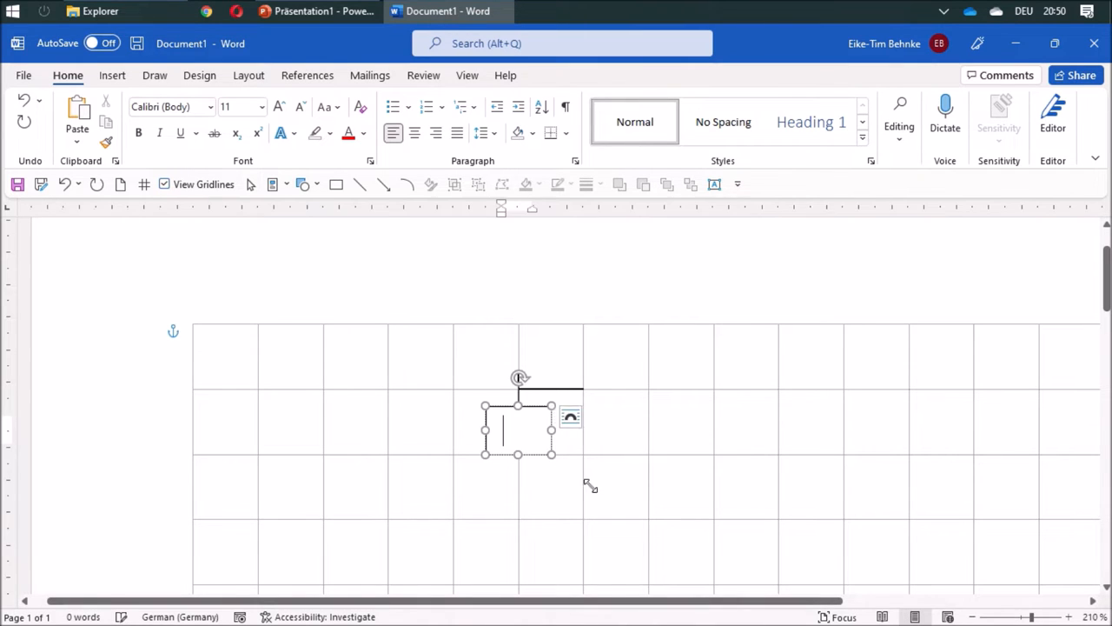
pyautogui.click(518, 430)
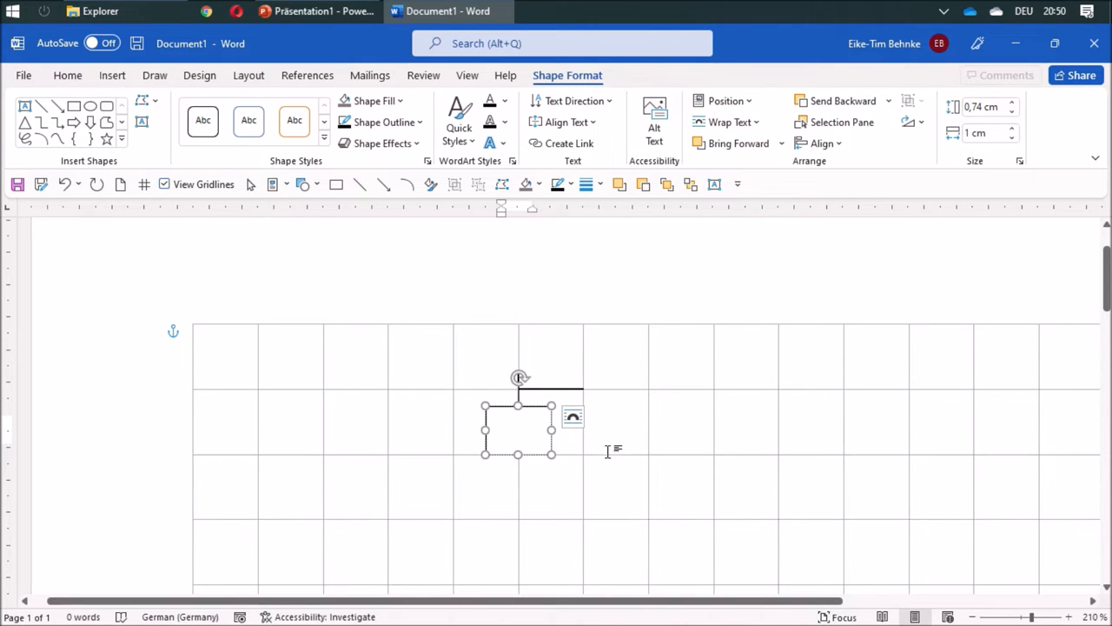
pyautogui.write('0')
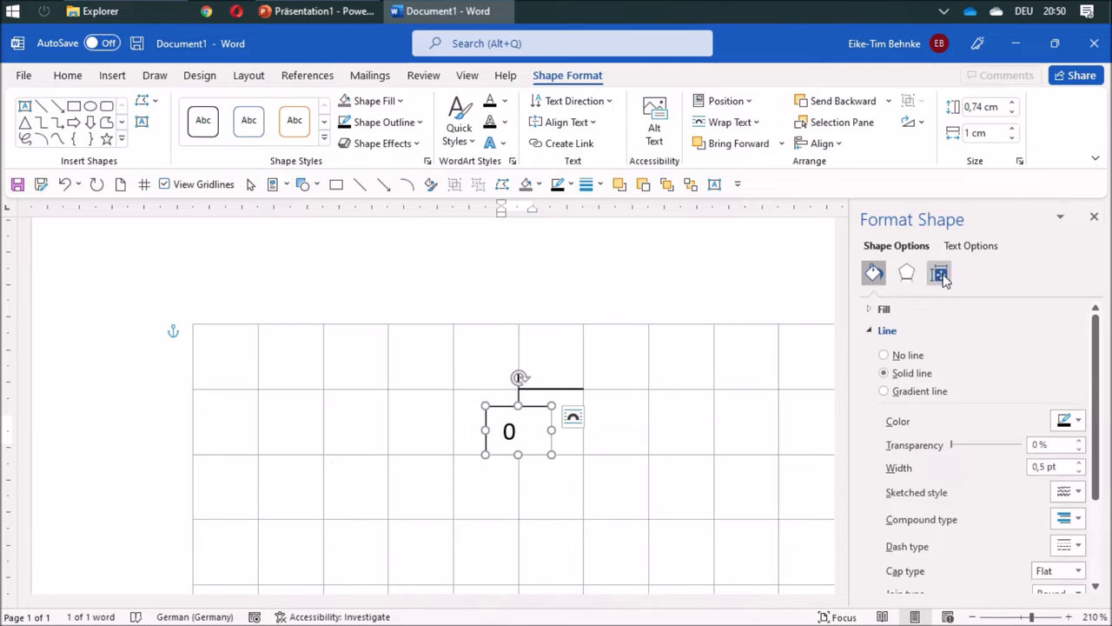
# Step: Set the text box's inner margins to zero in its layout settings
pyautogui.click(938, 273)
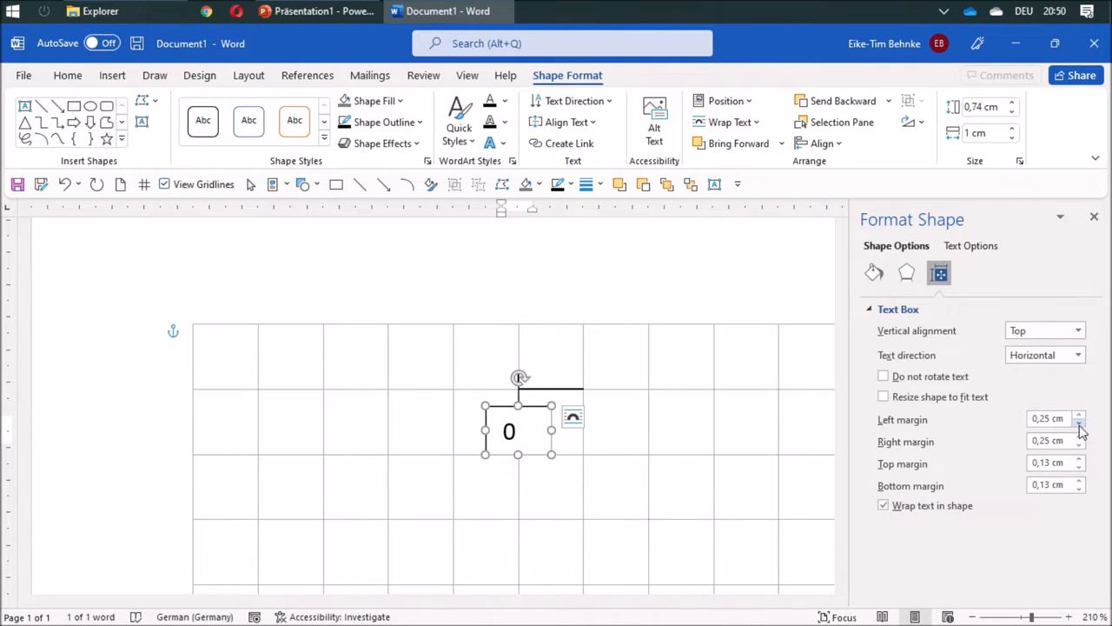
pyautogui.click(1079, 422)
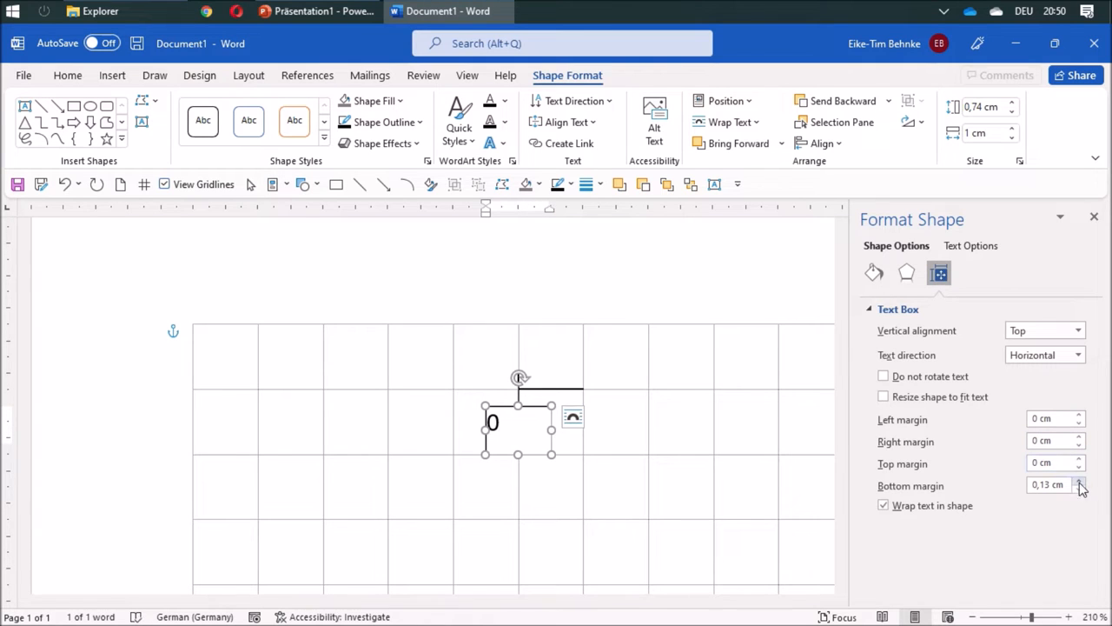
pyautogui.click(1080, 489)
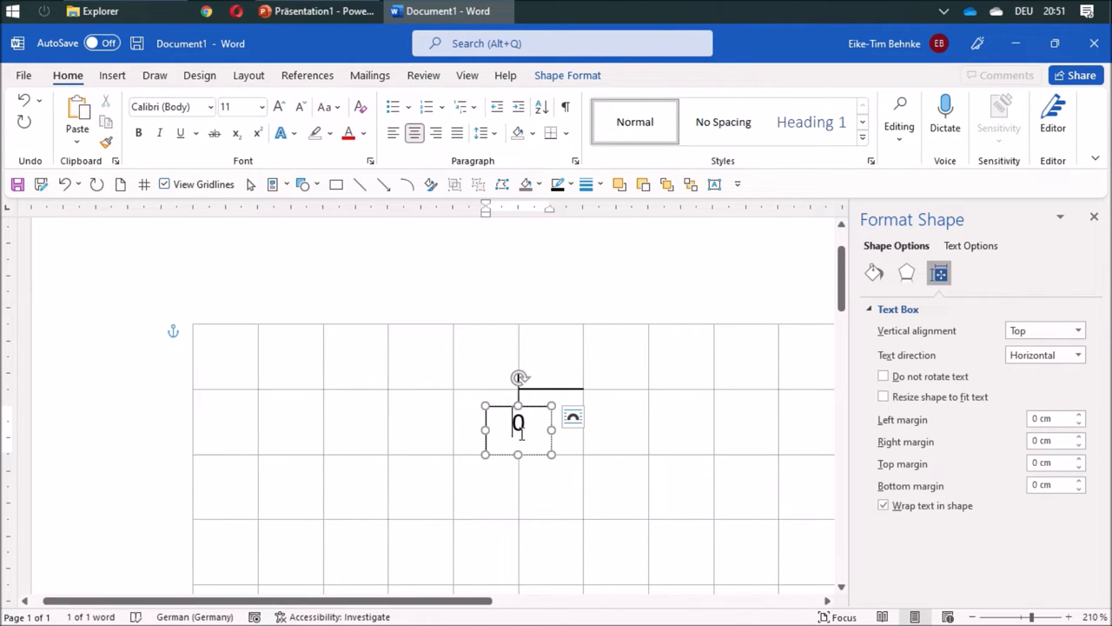
pyautogui.write('10')
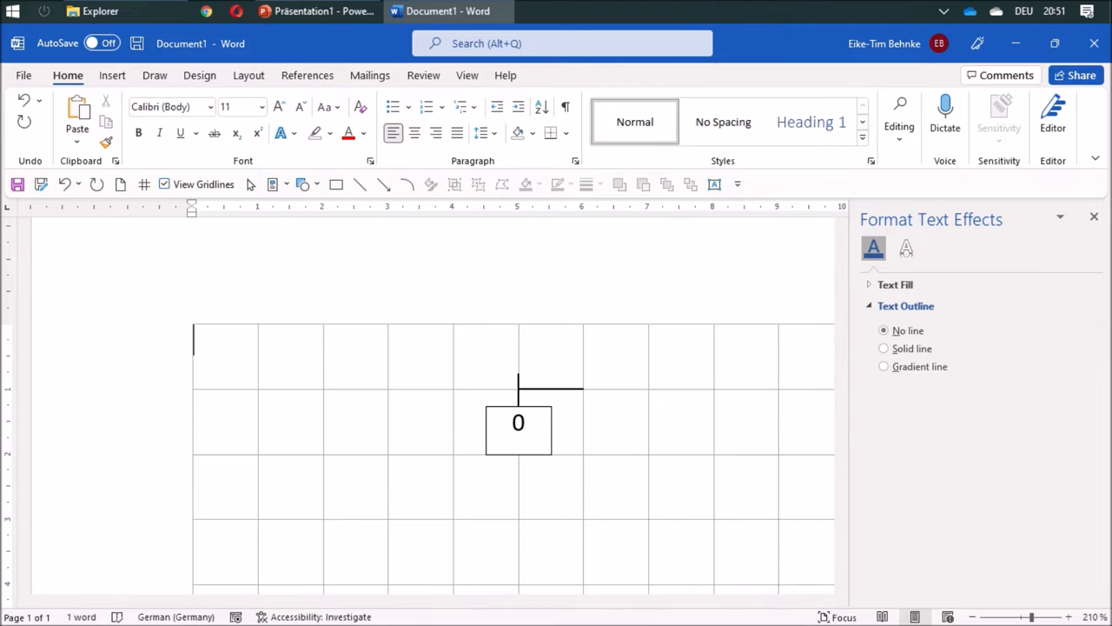
# Step: Close the text effects pane and reselect the 0 label box on the ribbon
pyautogui.click(1095, 216)
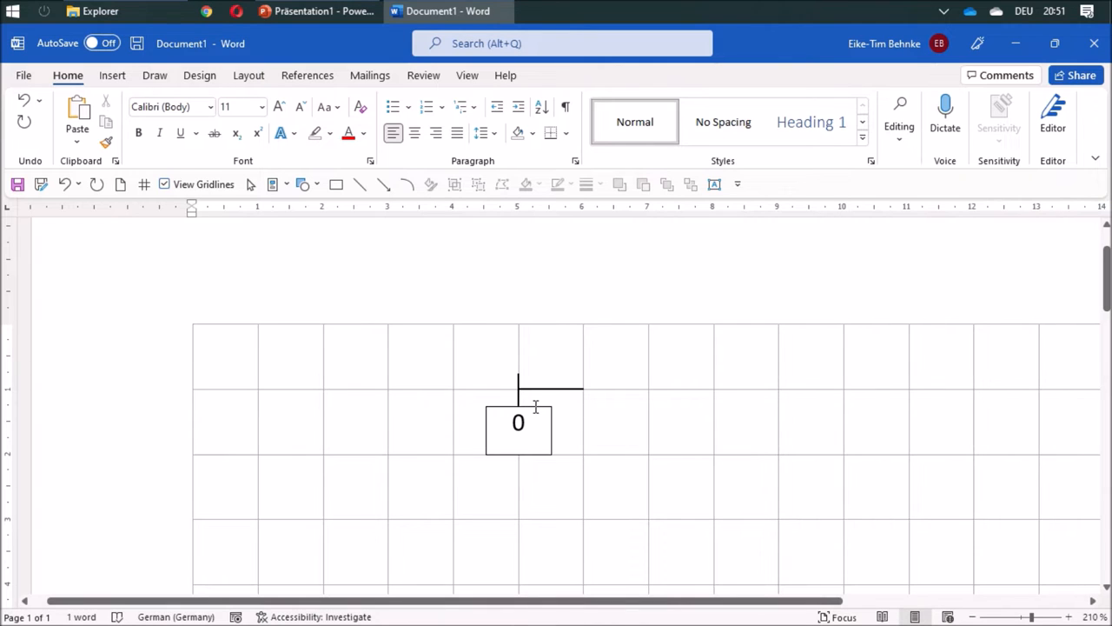
pyautogui.click(518, 424)
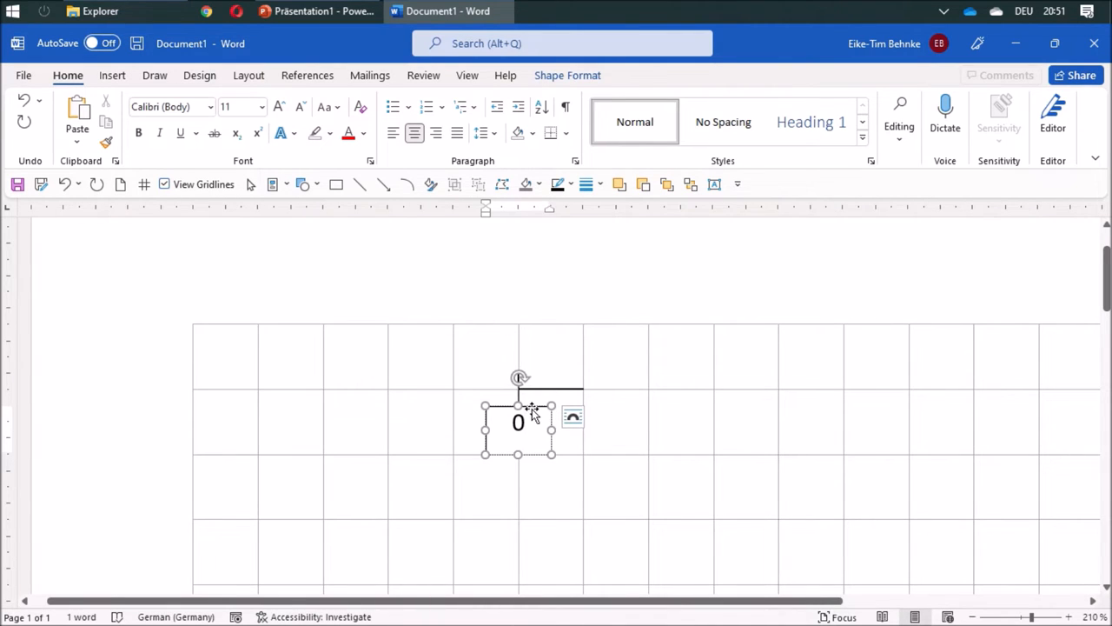
pyautogui.click(559, 184)
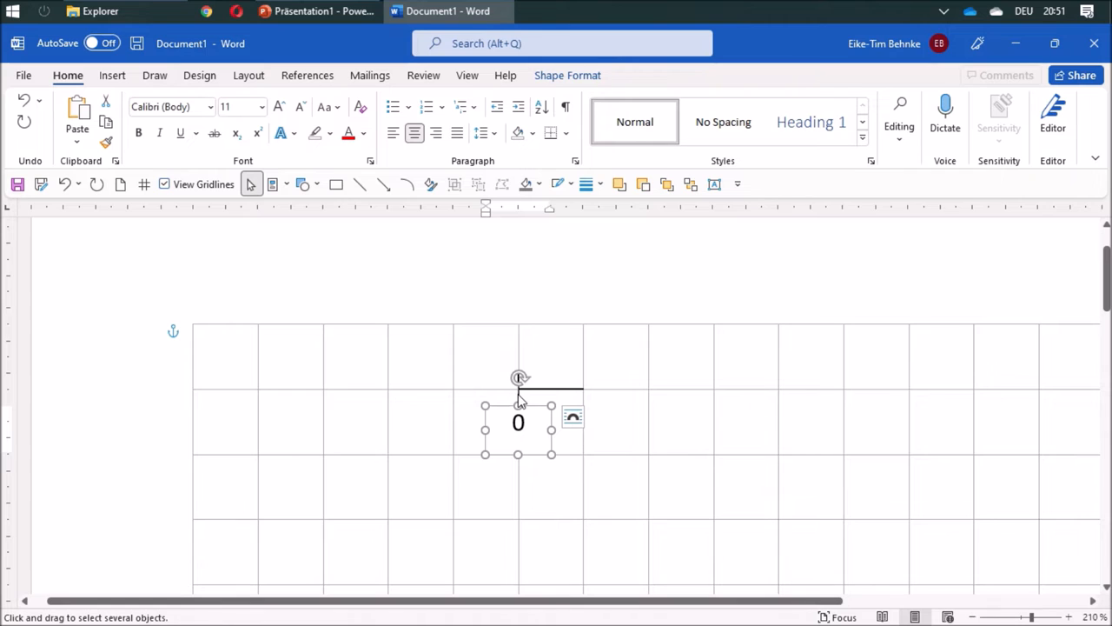
pyautogui.moveTo(519, 398)
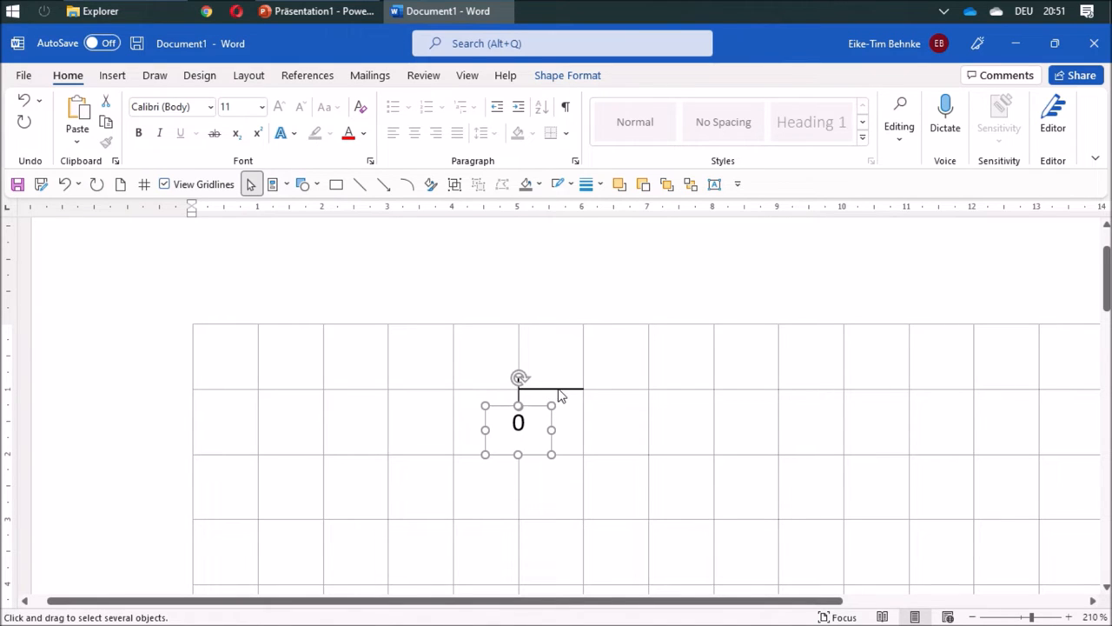
pyautogui.moveTo(563, 398)
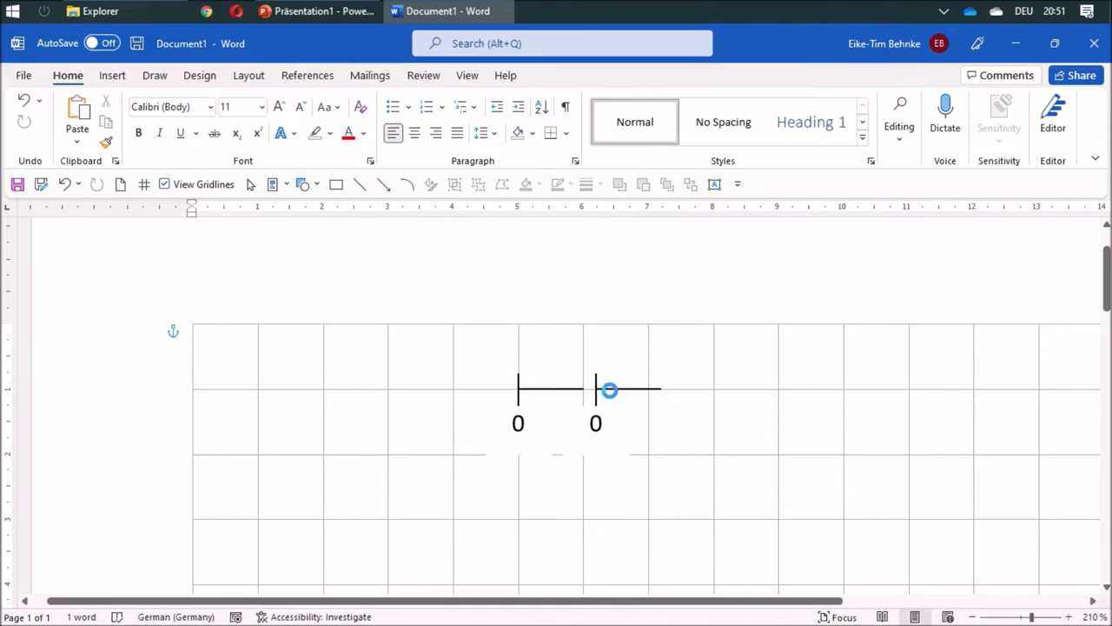
# Step: Add another tick and relabel the copied label boxes 1, 2 and 3
pyautogui.click(608, 389)
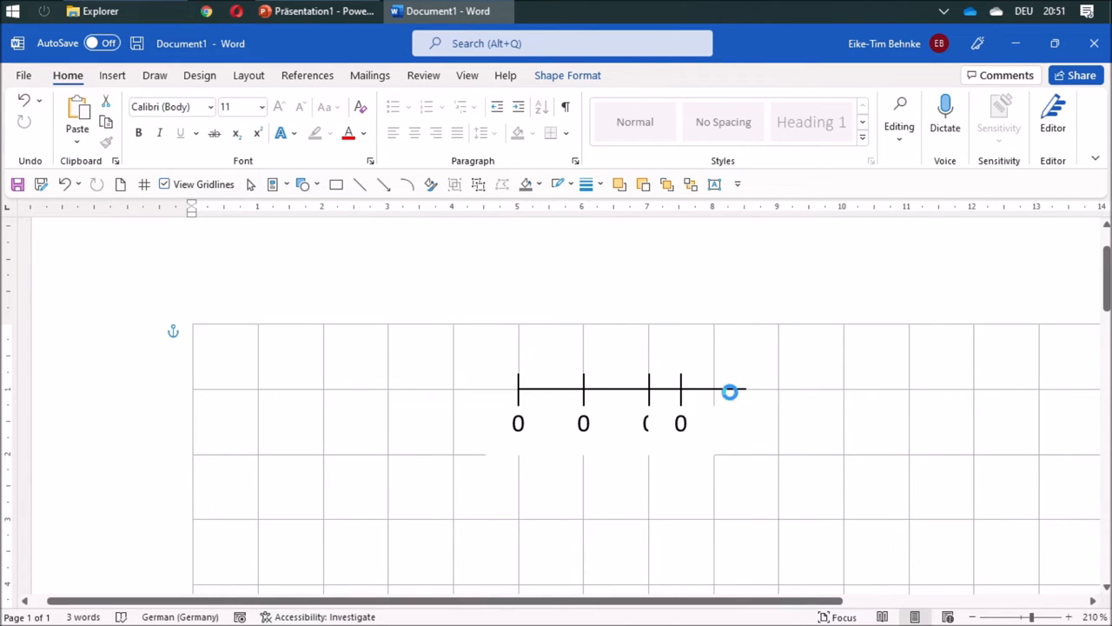
pyautogui.click(730, 391)
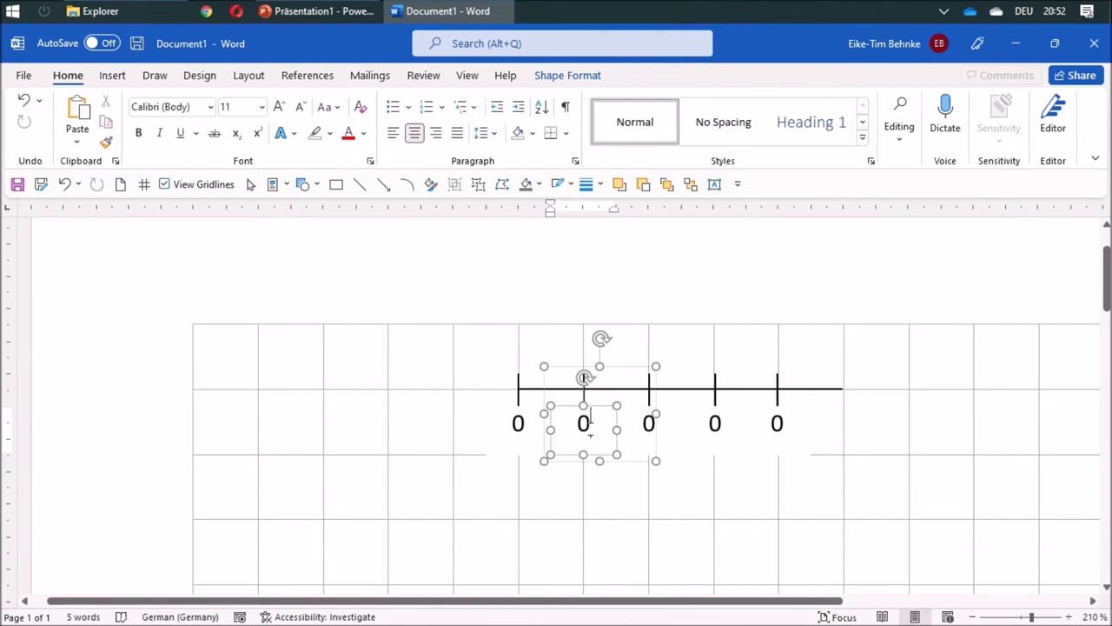
pyautogui.write('1')
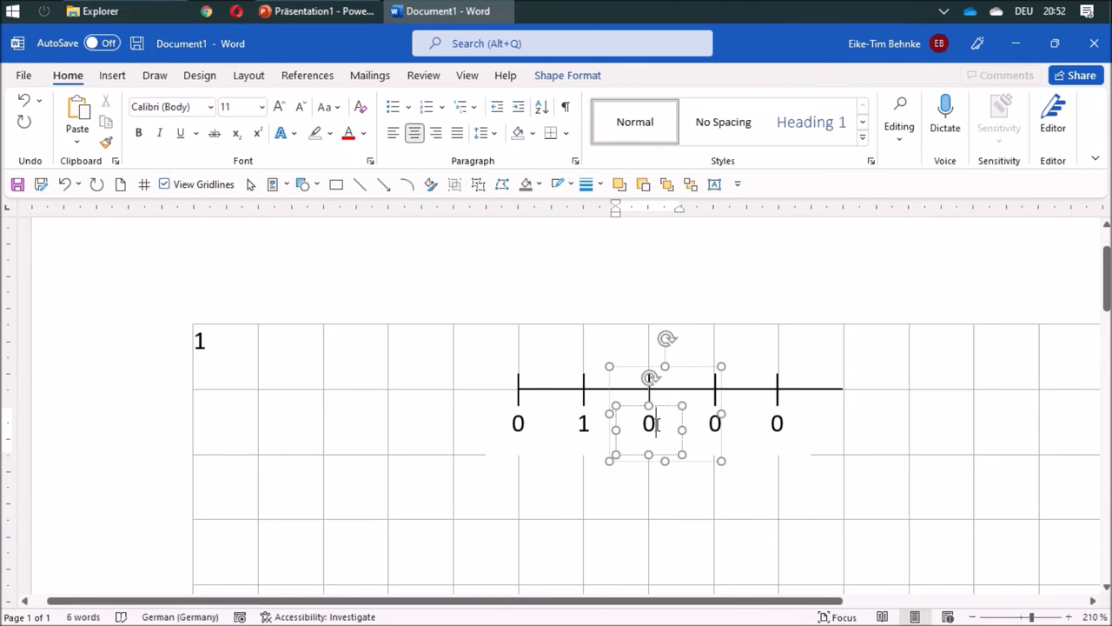
pyautogui.write('2')
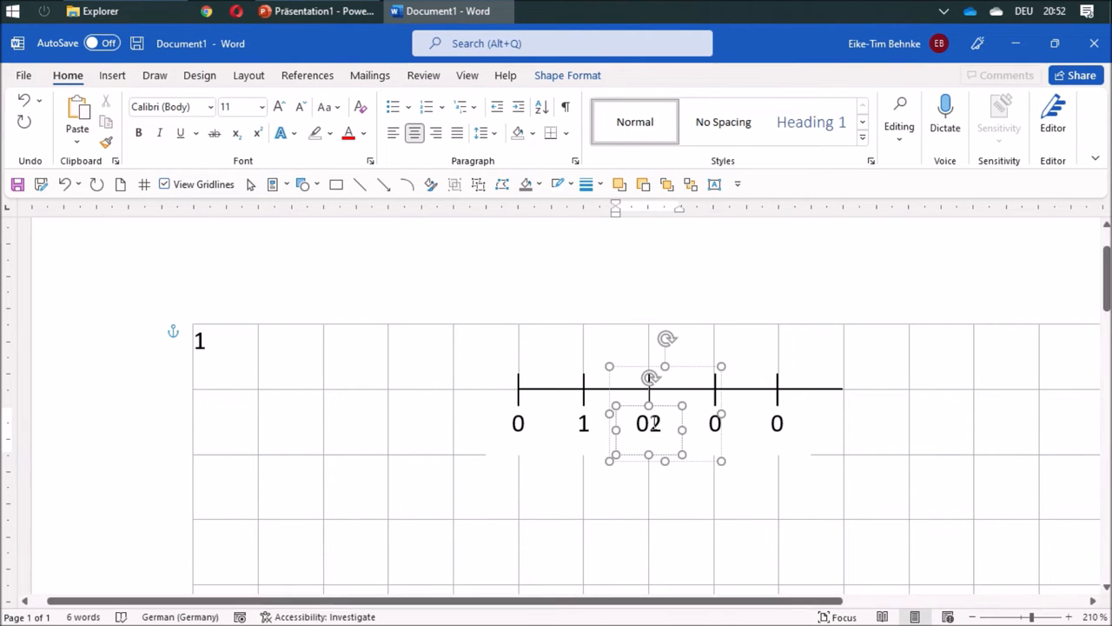
pyautogui.press('Backspace')
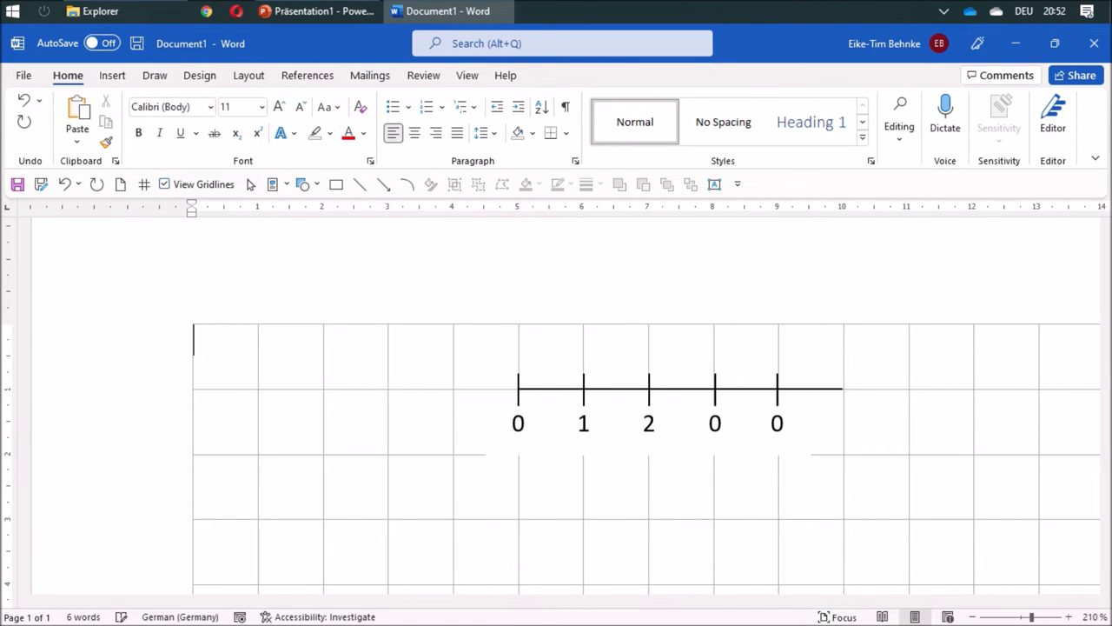
pyautogui.click(714, 423)
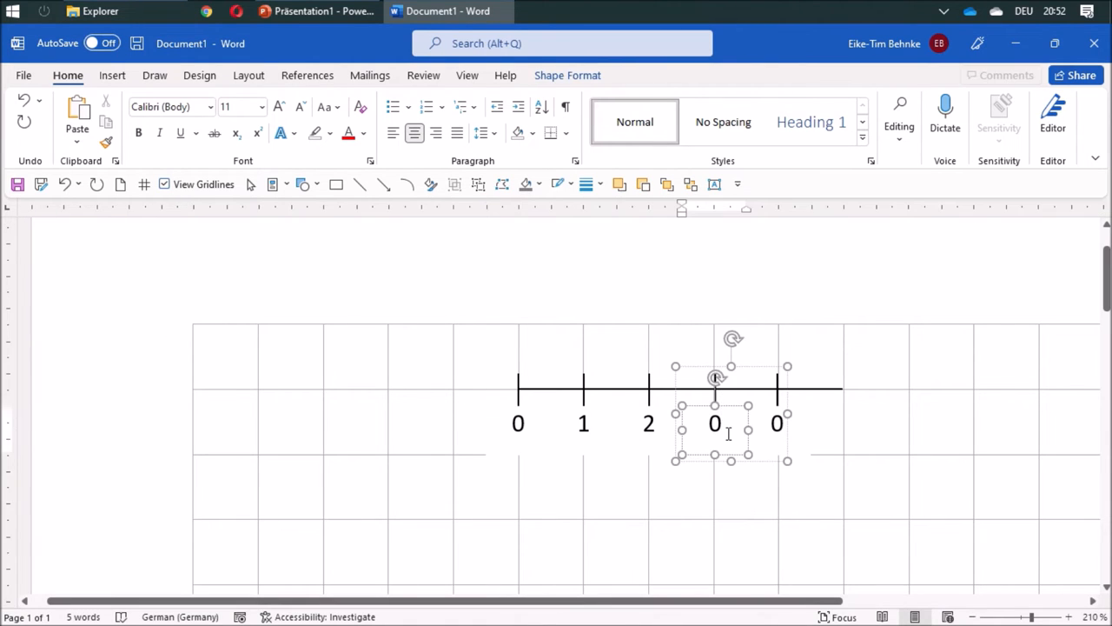
pyautogui.write('3')
pyautogui.click(777, 423)
pyautogui.write('4')
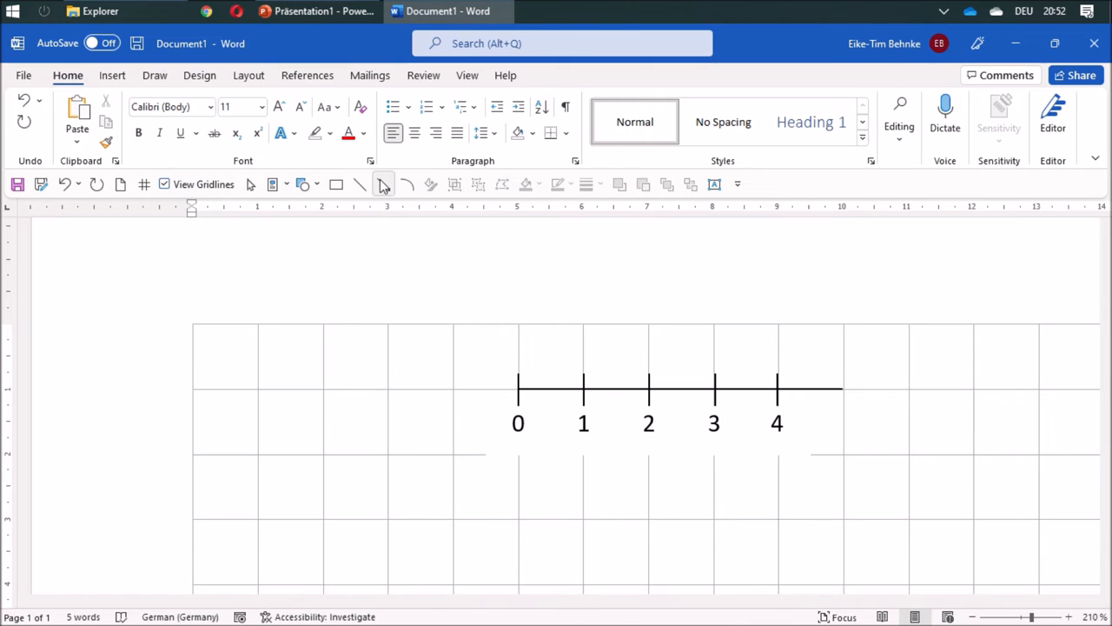
# Step: Draw a black arrow past the last tick and group all number-line parts
pyautogui.click(383, 183)
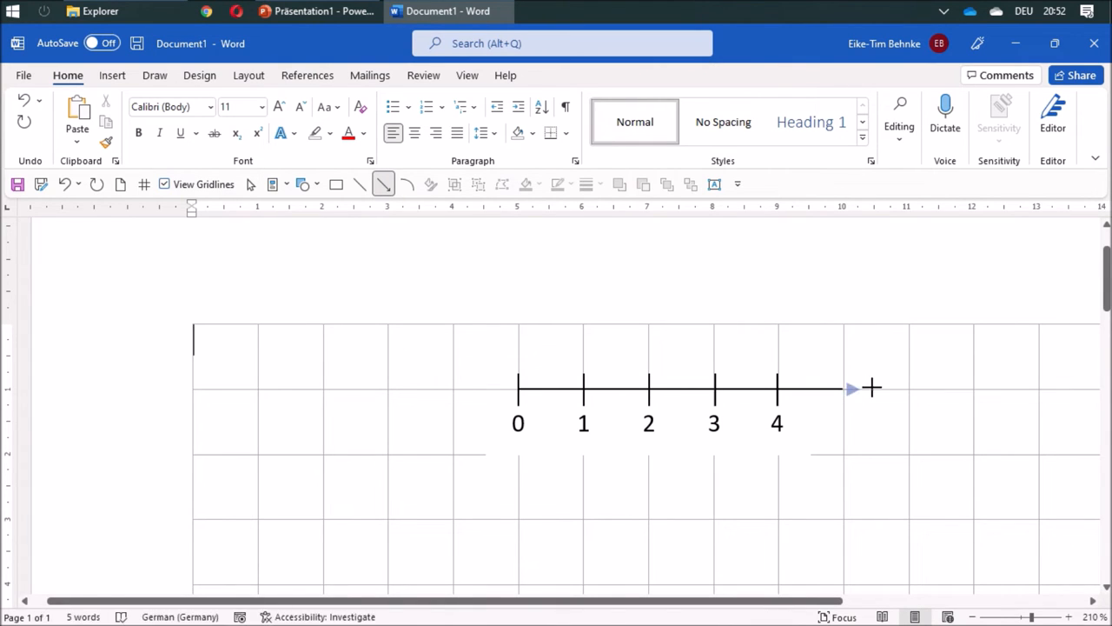
pyautogui.click(856, 389)
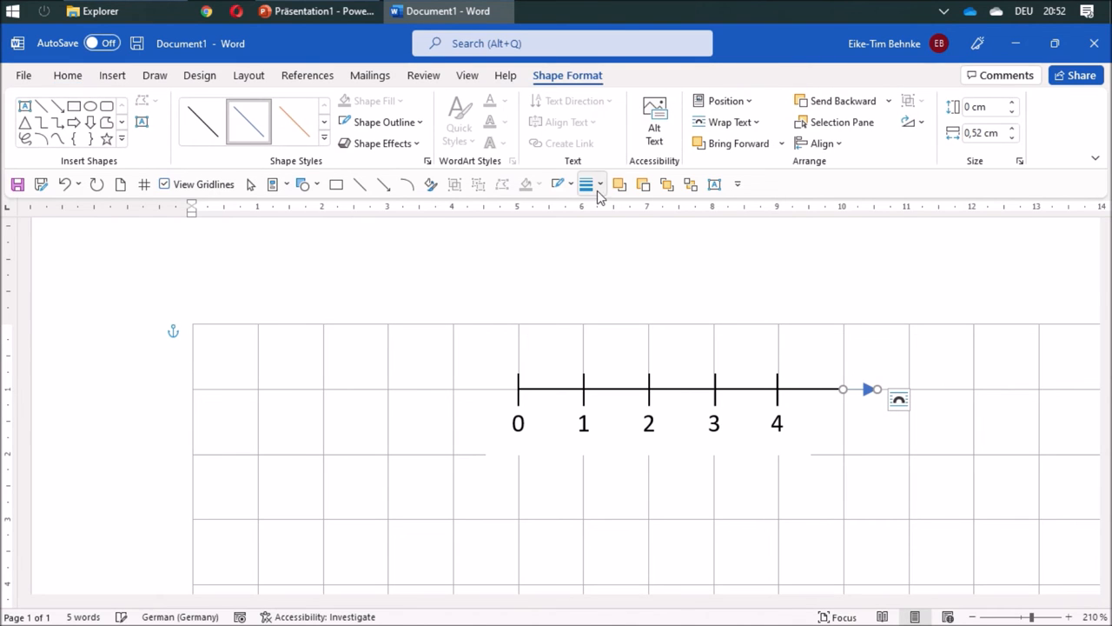
pyautogui.click(572, 183)
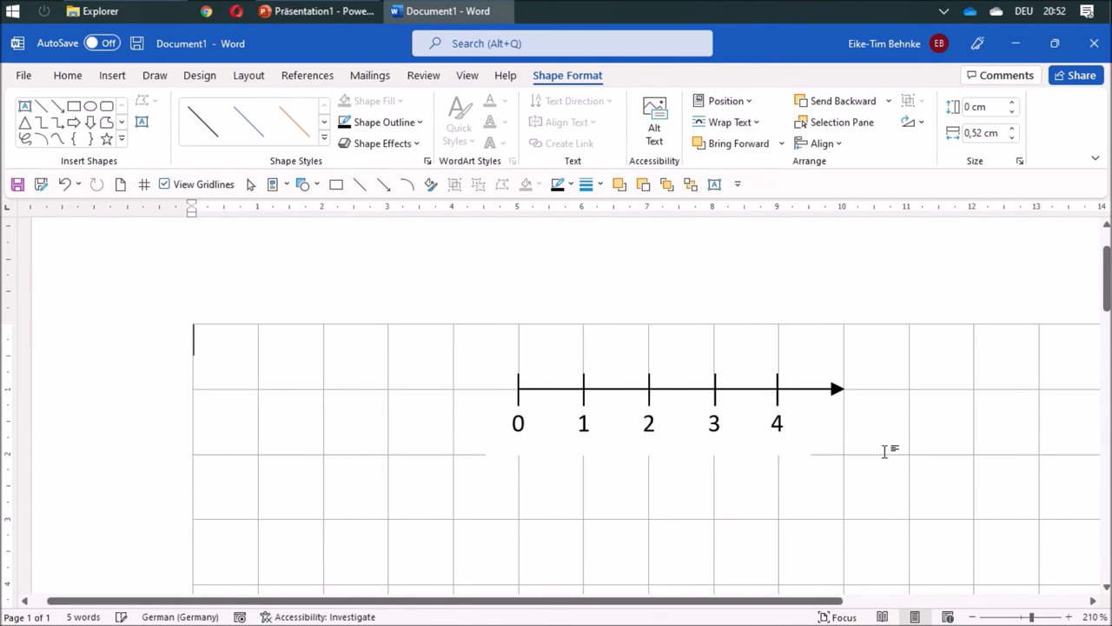
pyautogui.click(869, 429)
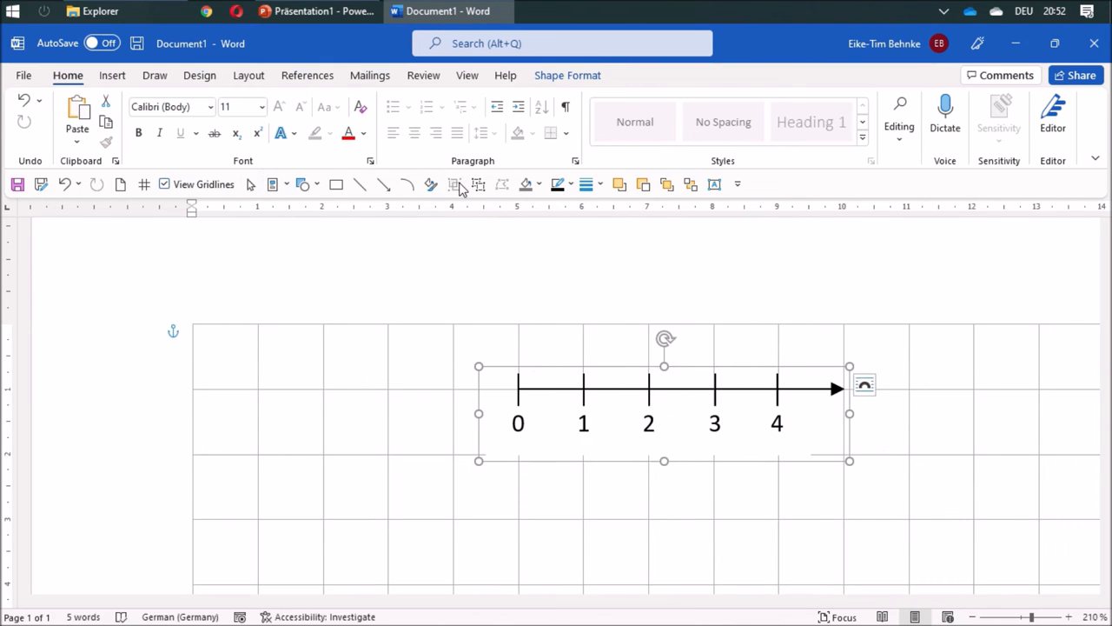
# Step: Save the grouped selection to the Quick Part Gallery as 'Number Line' in Normal
pyautogui.click(273, 184)
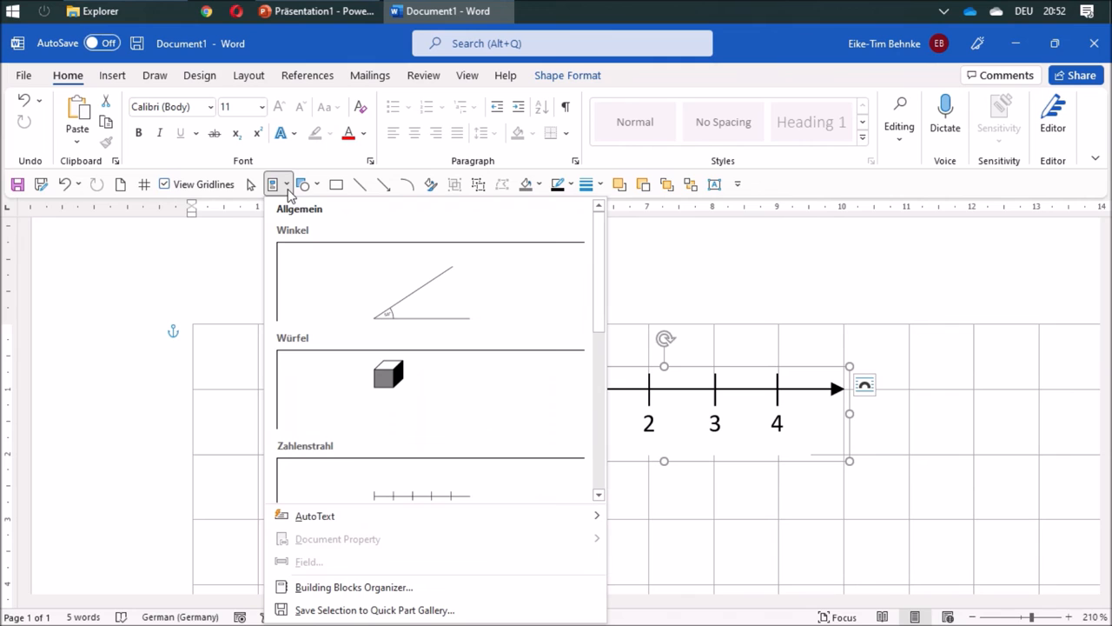
pyautogui.click(374, 609)
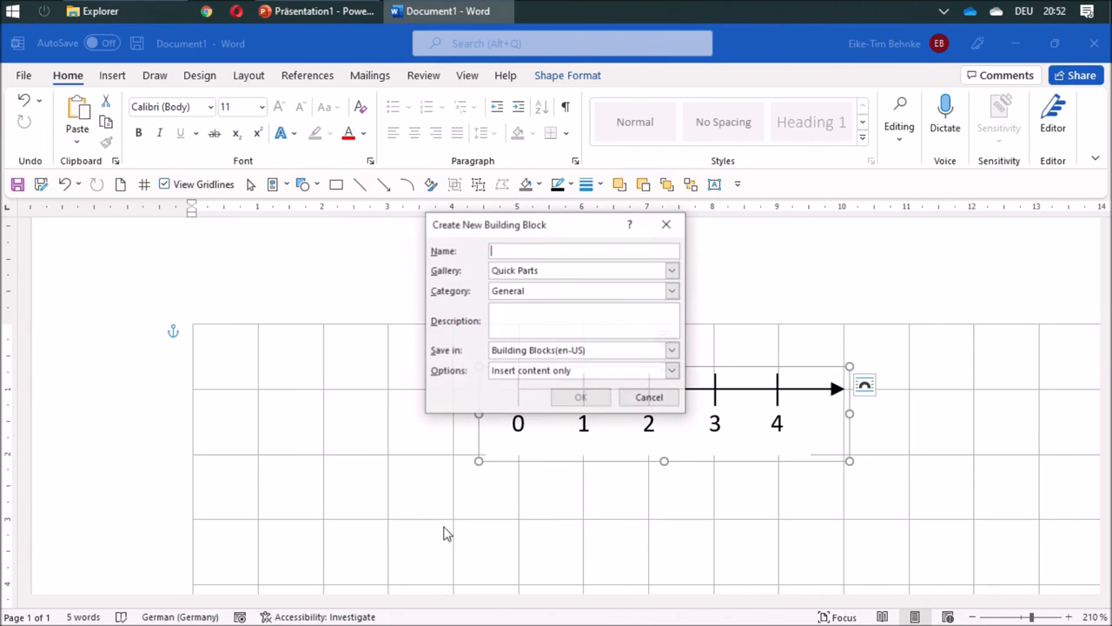
pyautogui.moveTo(537, 311)
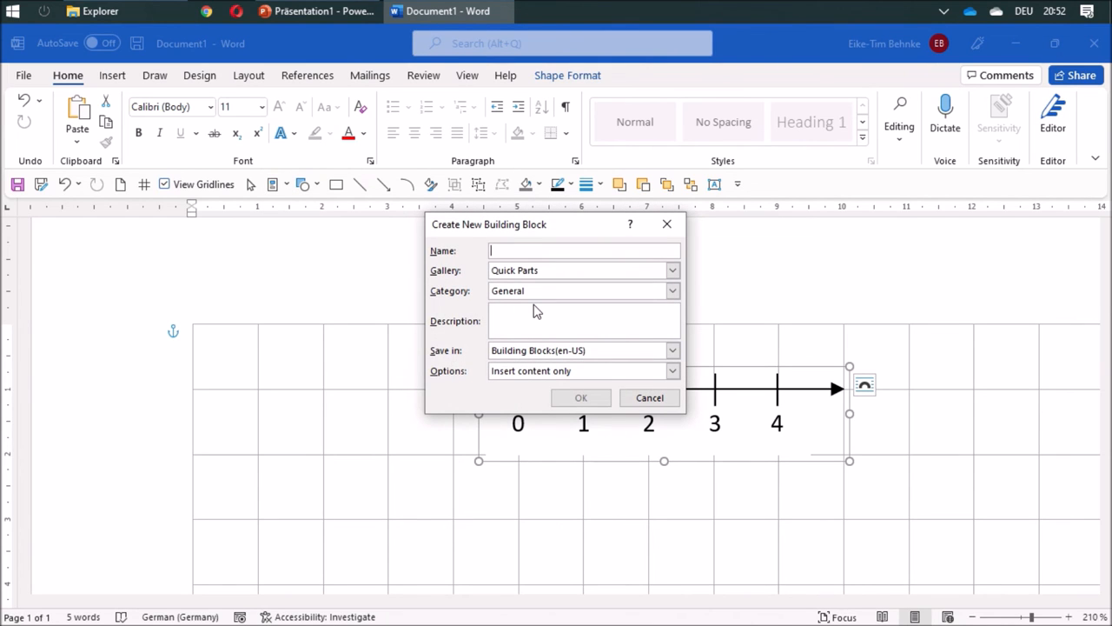
pyautogui.write('Number')
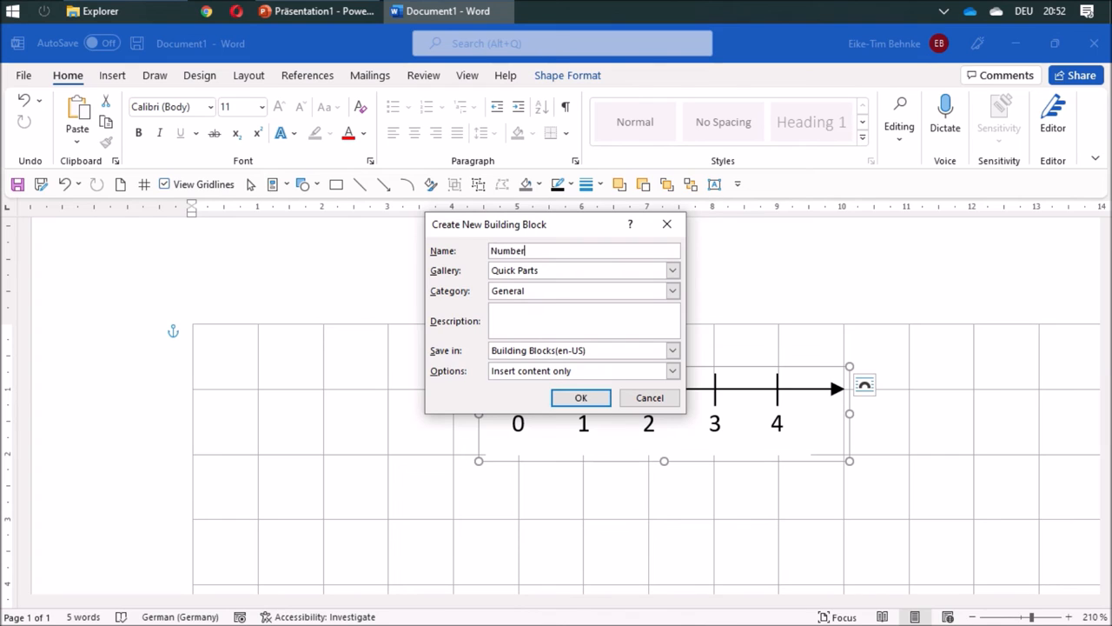
pyautogui.write('Line')
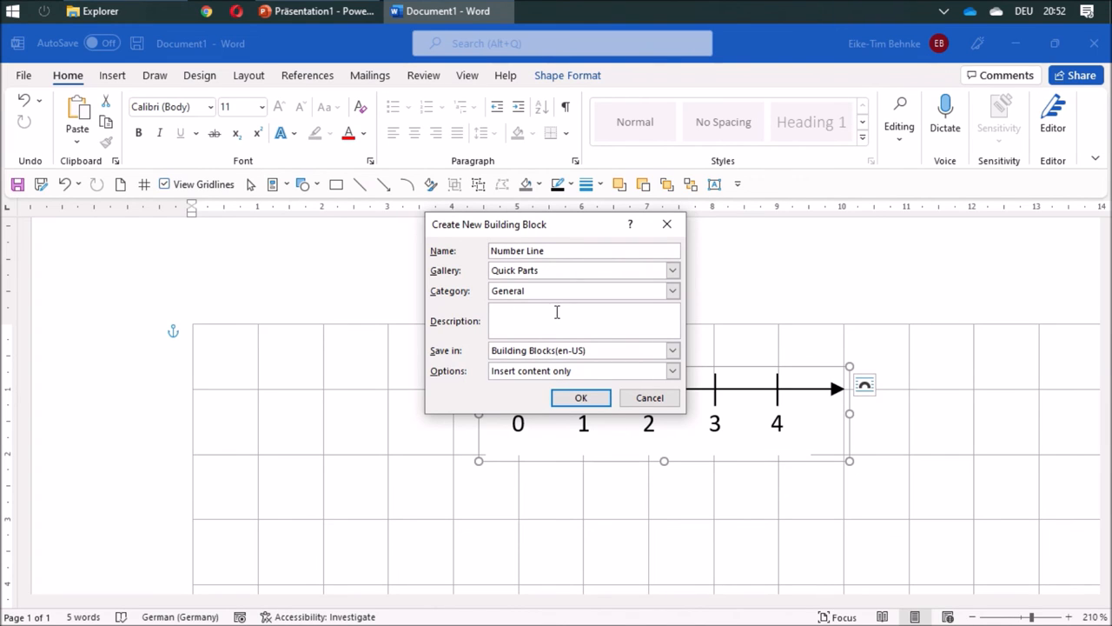
pyautogui.click(672, 350)
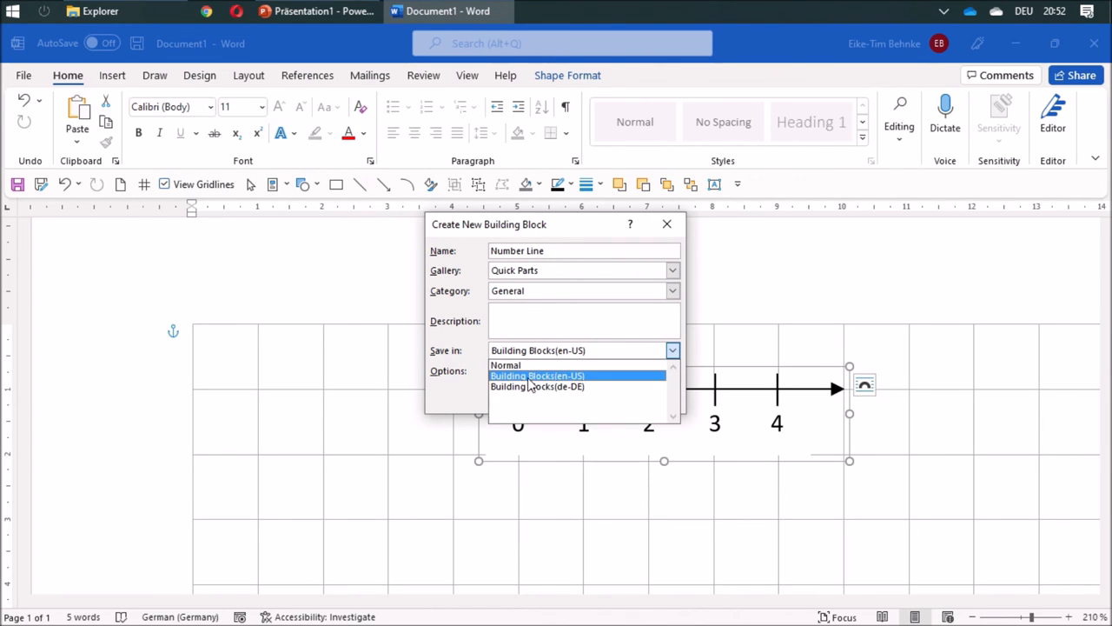
pyautogui.click(506, 365)
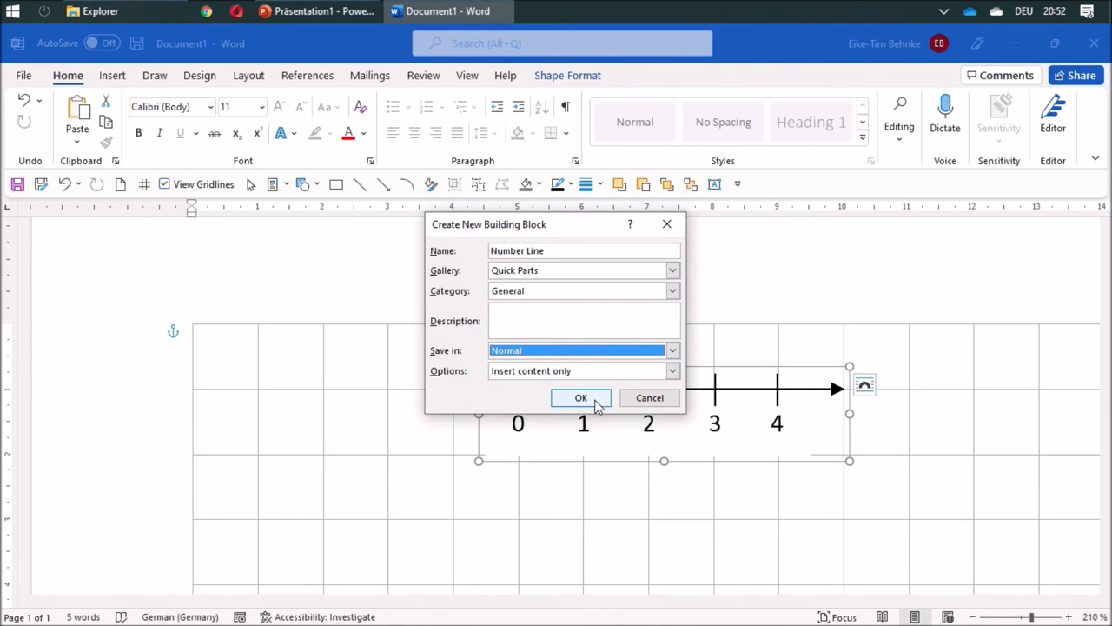
pyautogui.click(580, 398)
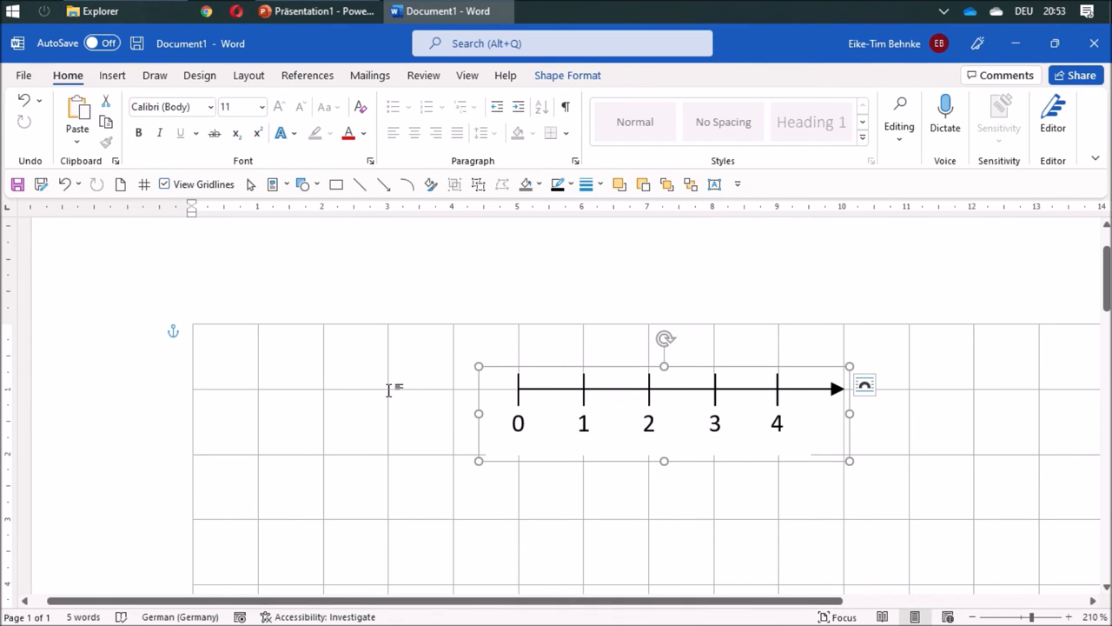